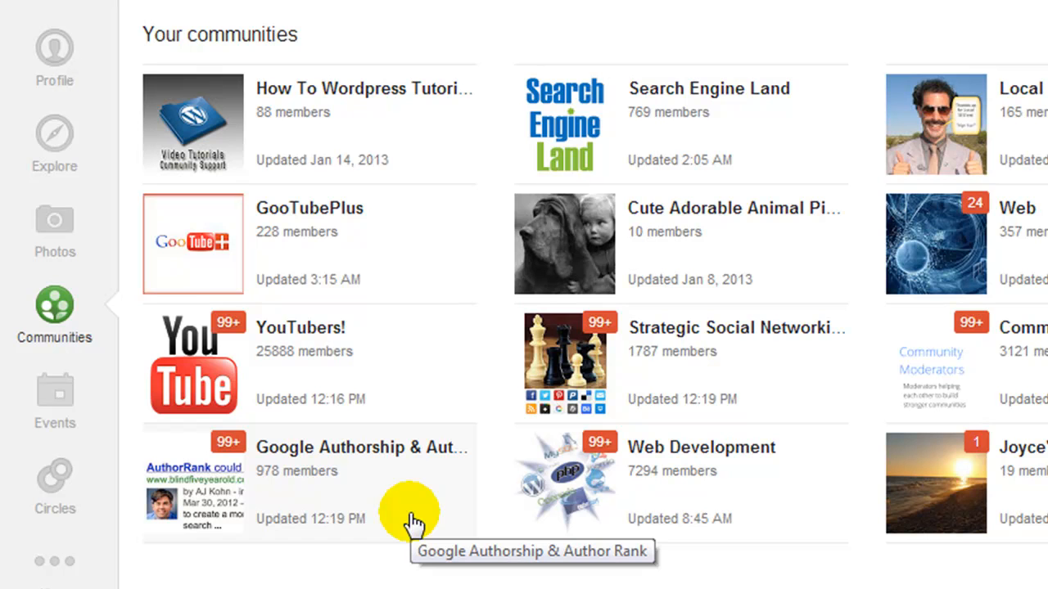
mouse_move(445, 155)
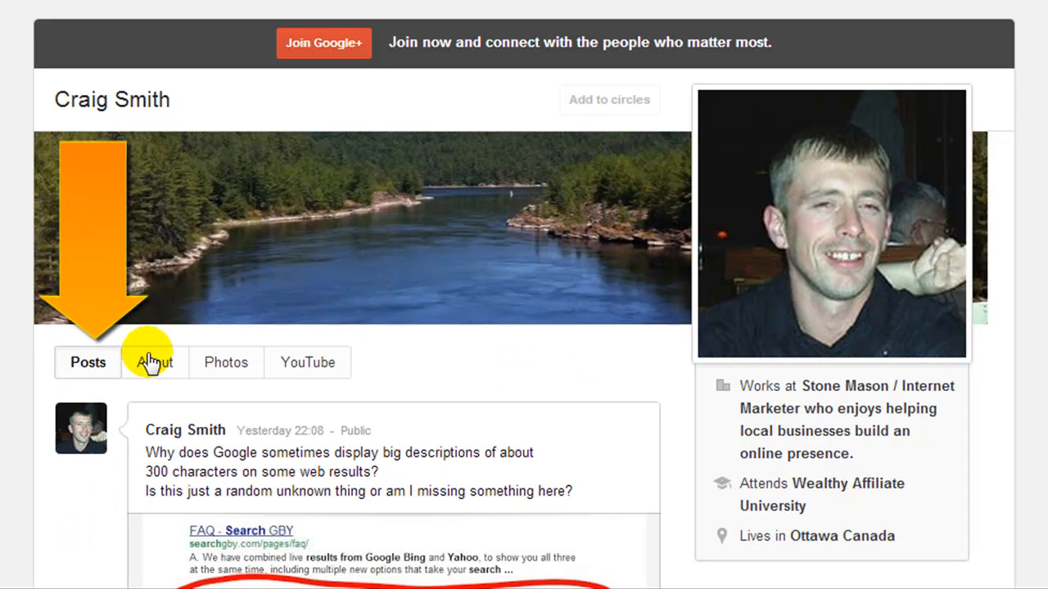
mouse_move(401, 287)
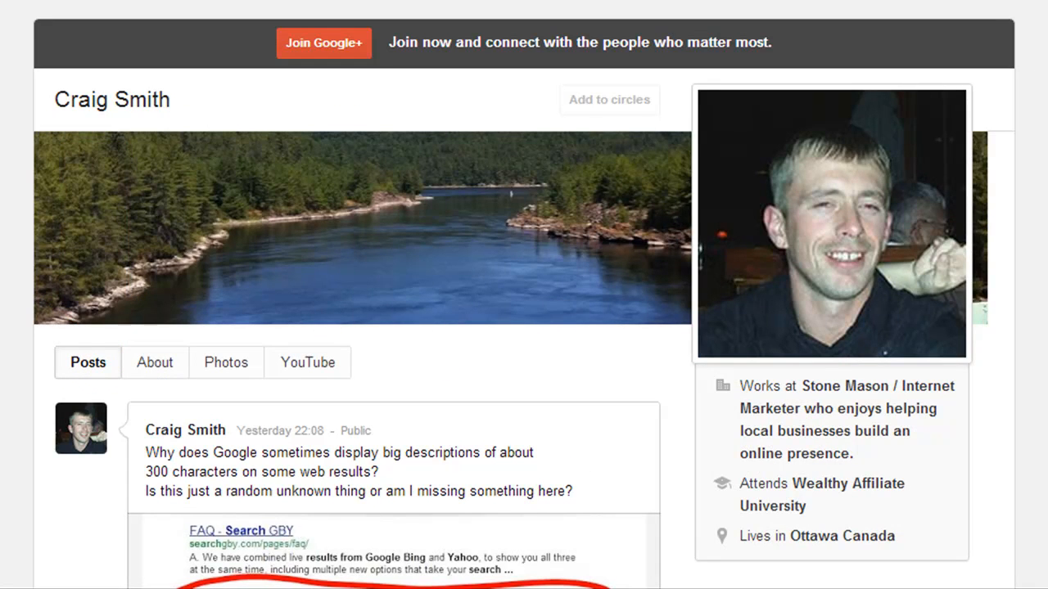
scroll("down", 3)
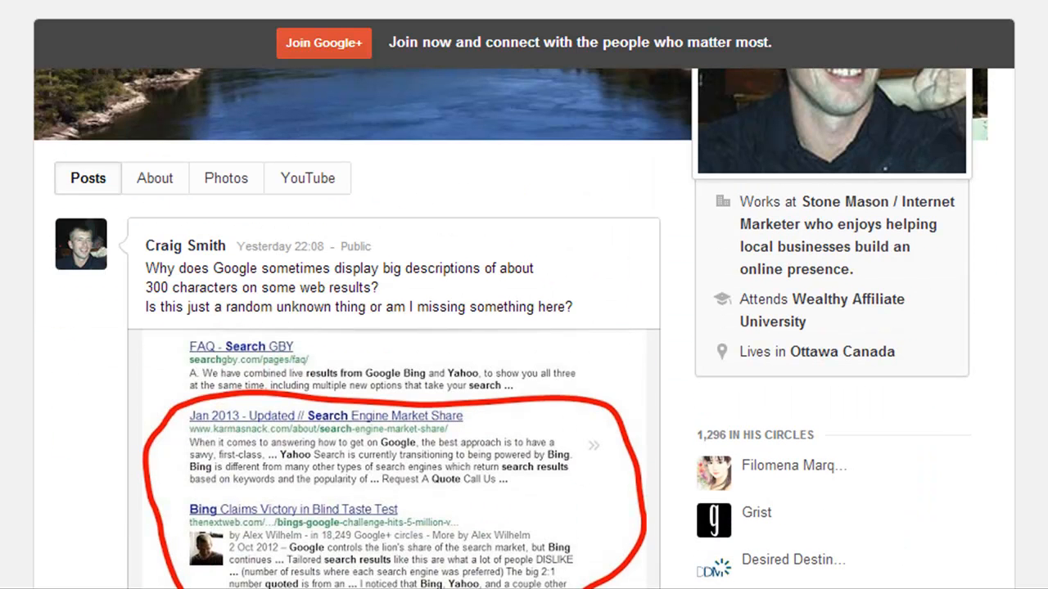
scroll("down", 3)
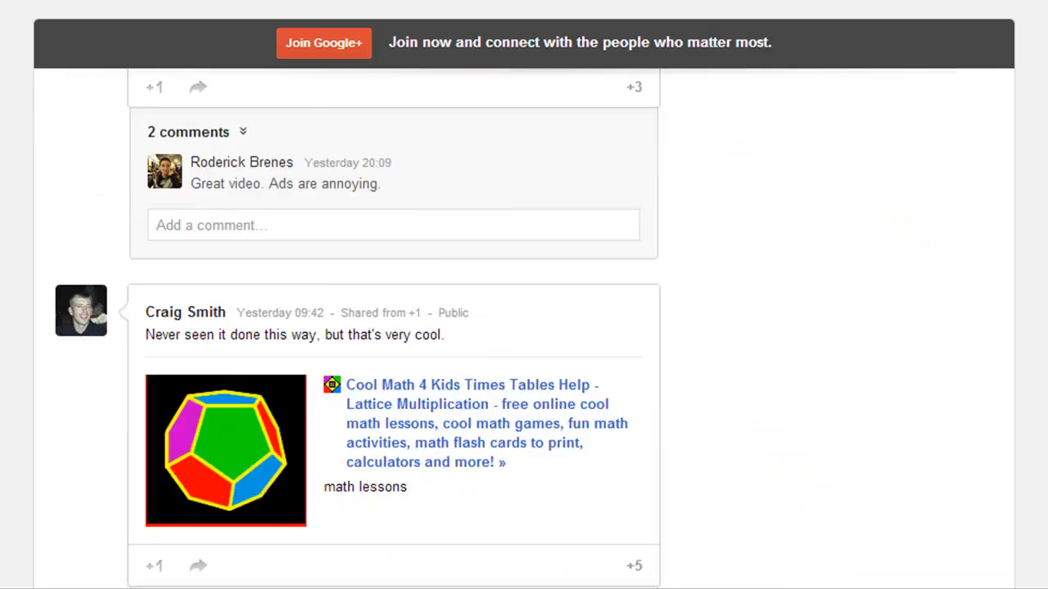
scroll("down", 3)
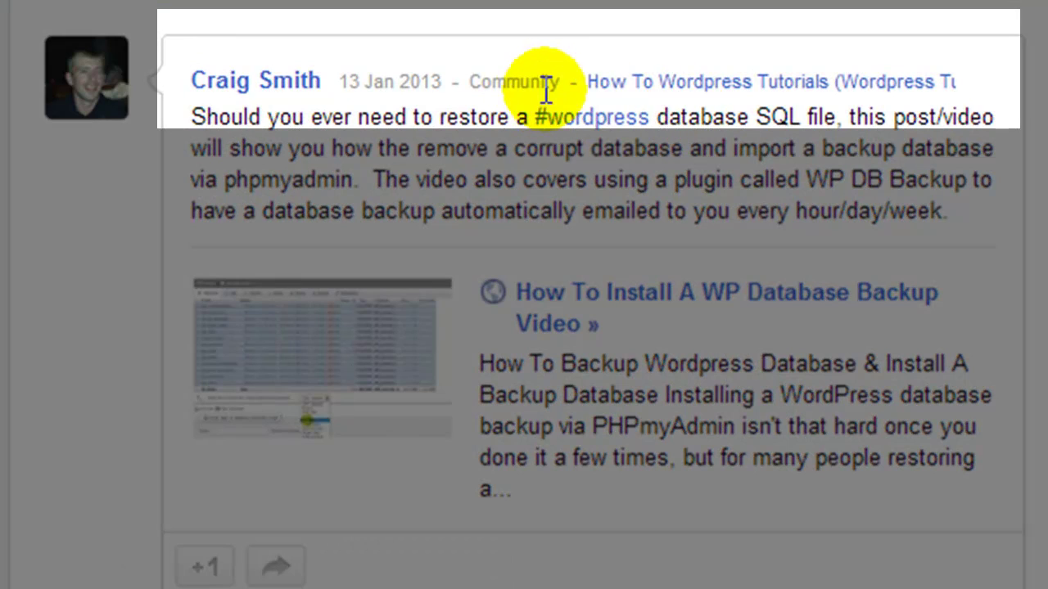
mouse_move(762, 90)
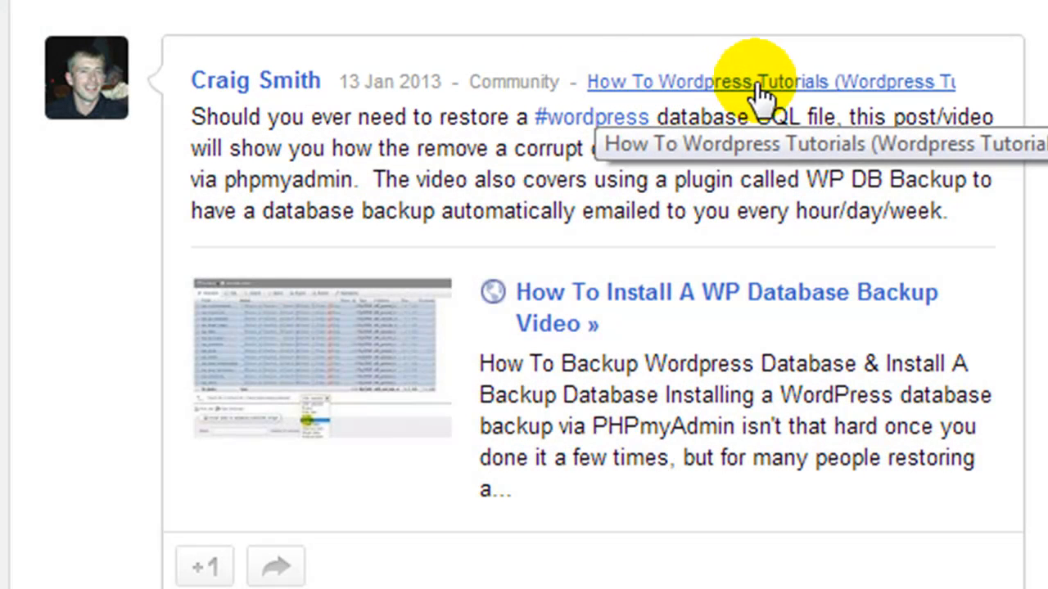
mouse_move(975, 221)
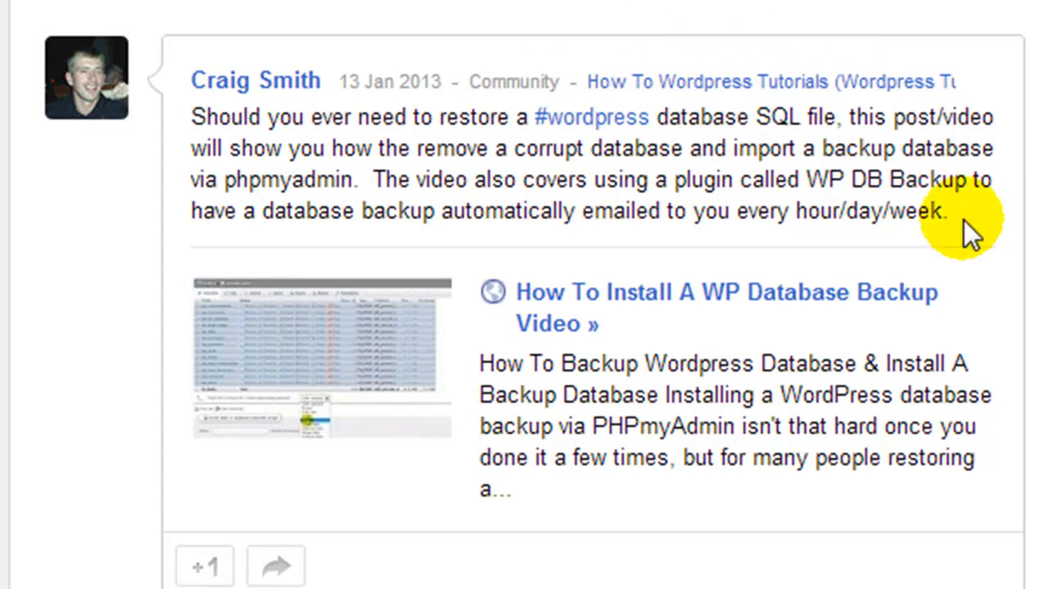
scroll("up", 3)
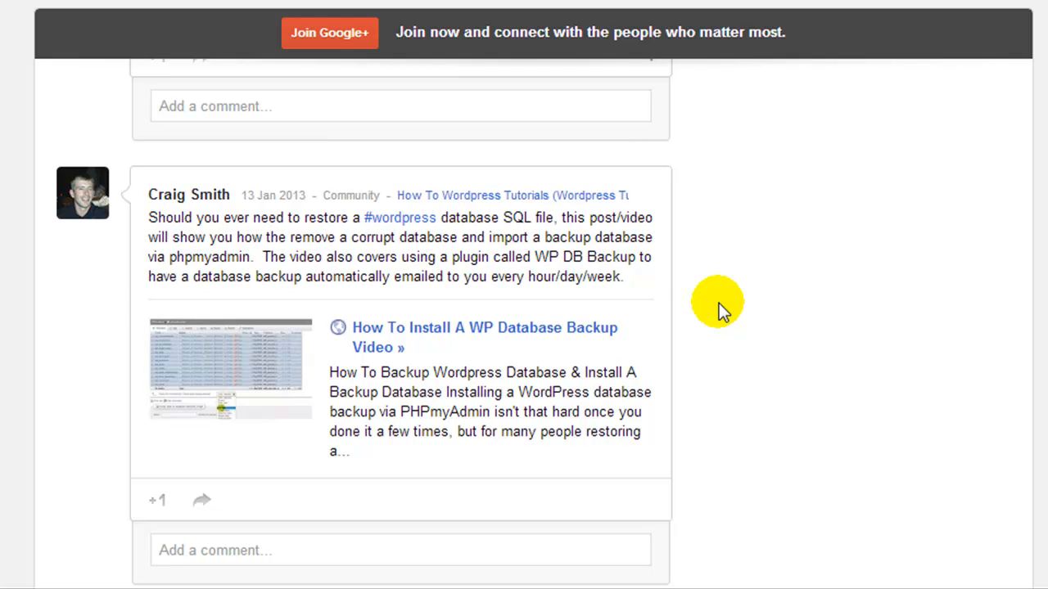
scroll("up", 3)
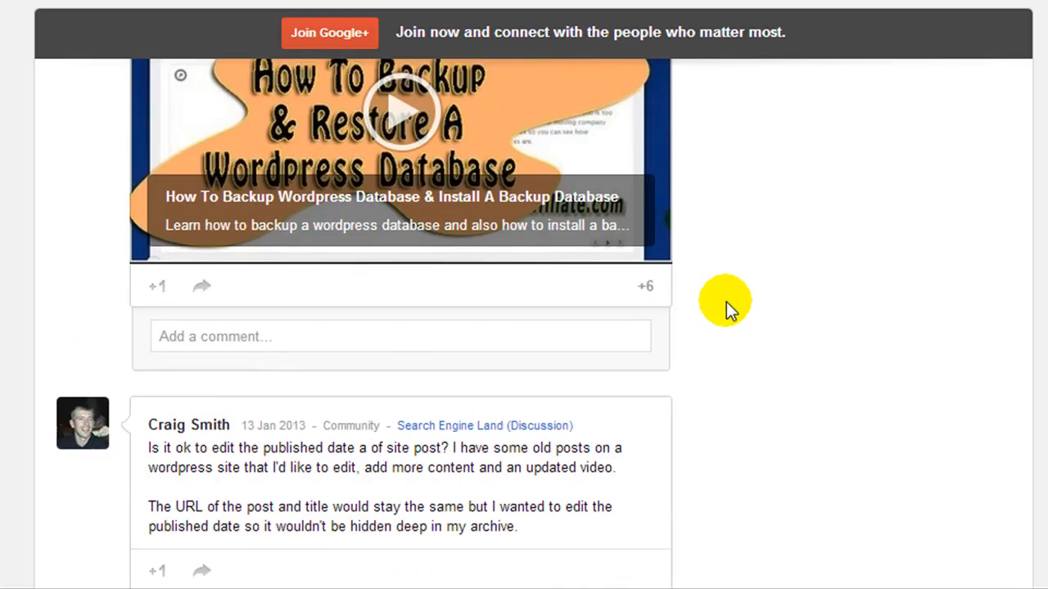
scroll("down", 3)
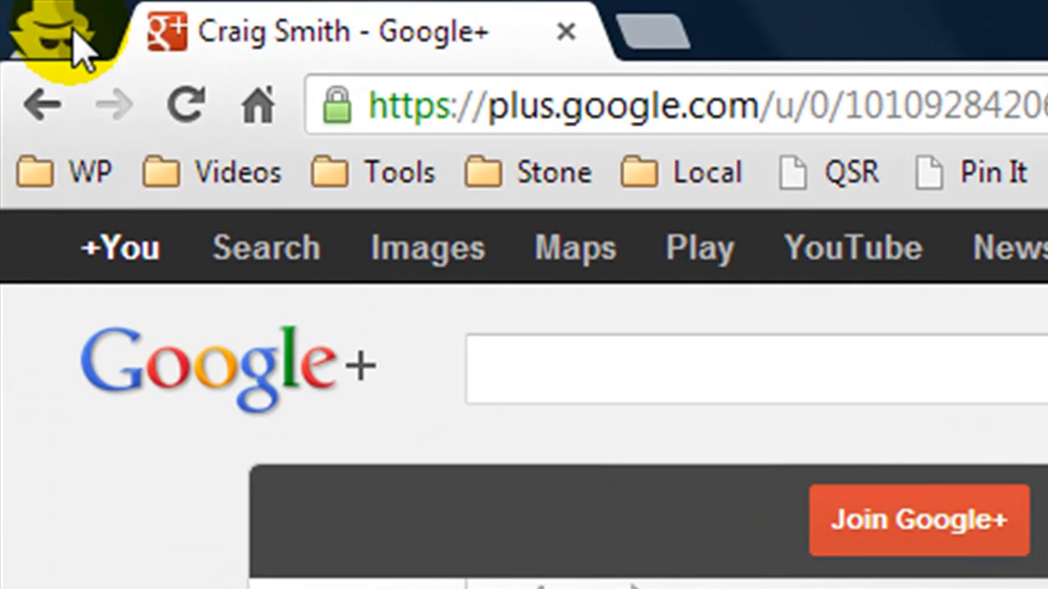
mouse_move(63, 52)
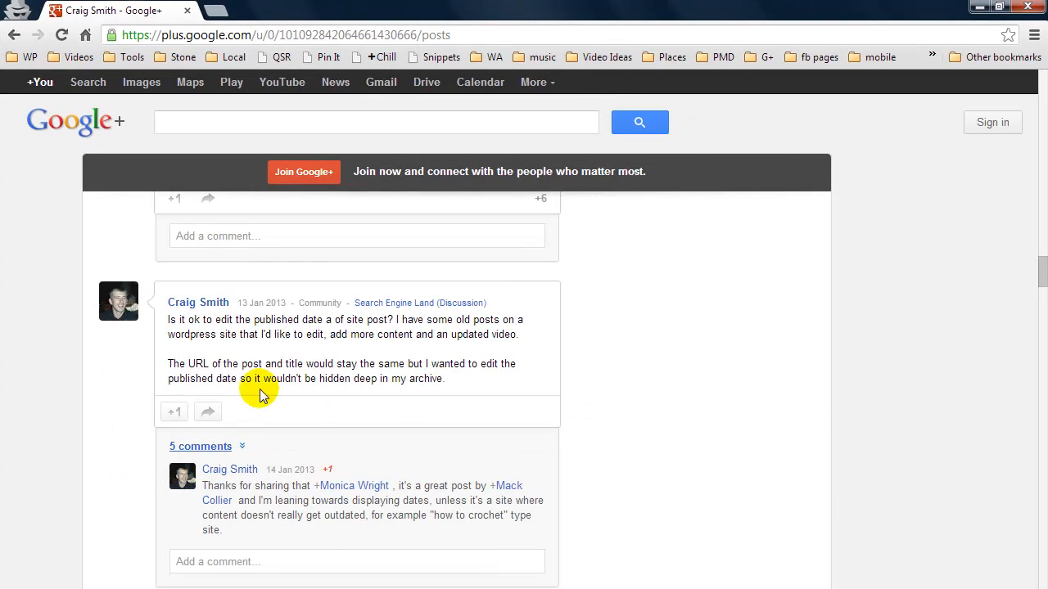
mouse_move(809, 395)
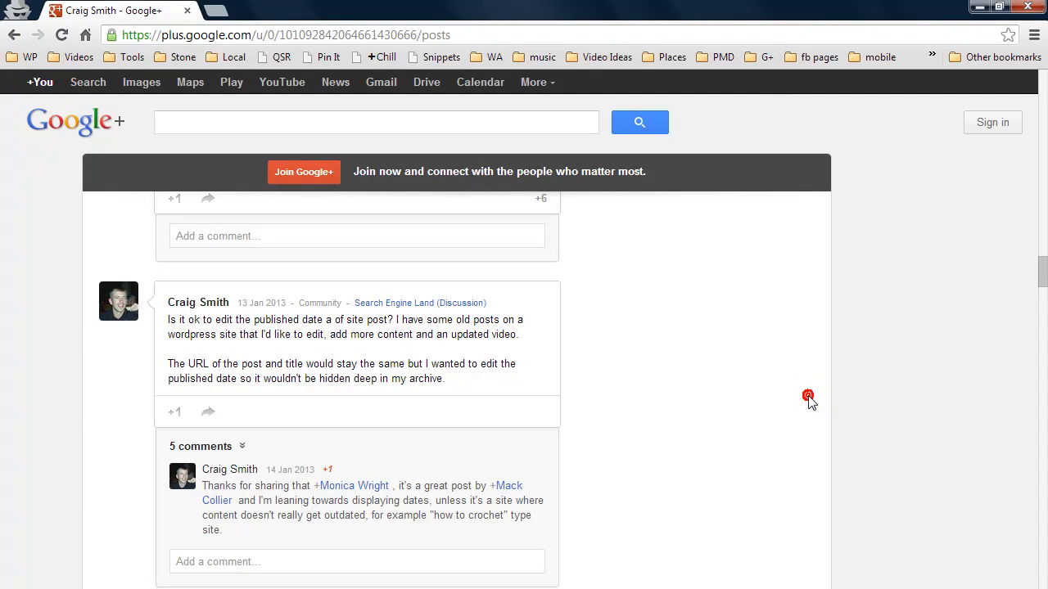
mouse_move(794, 425)
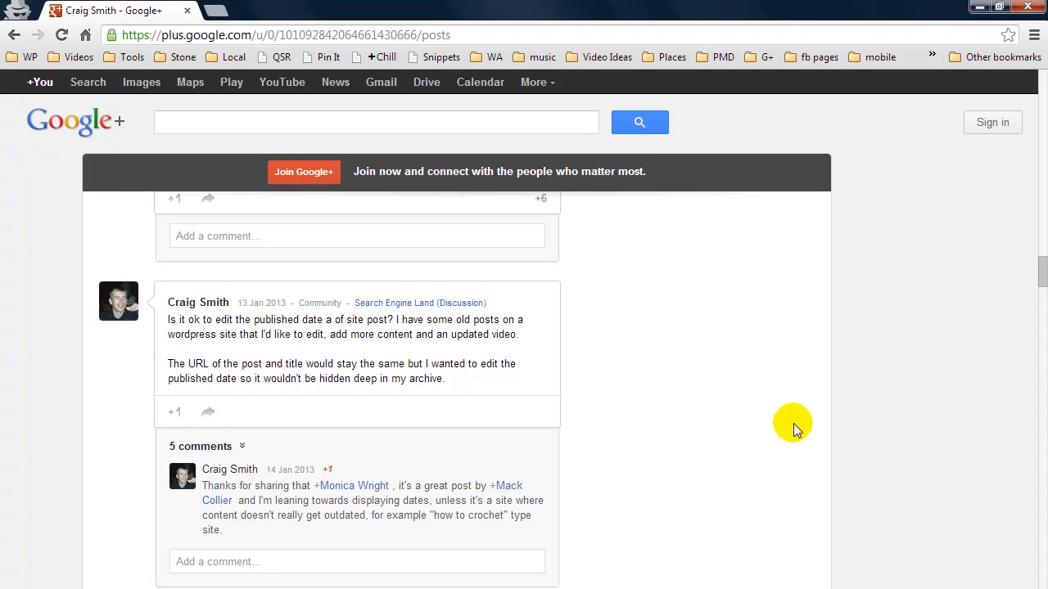
mouse_move(373, 312)
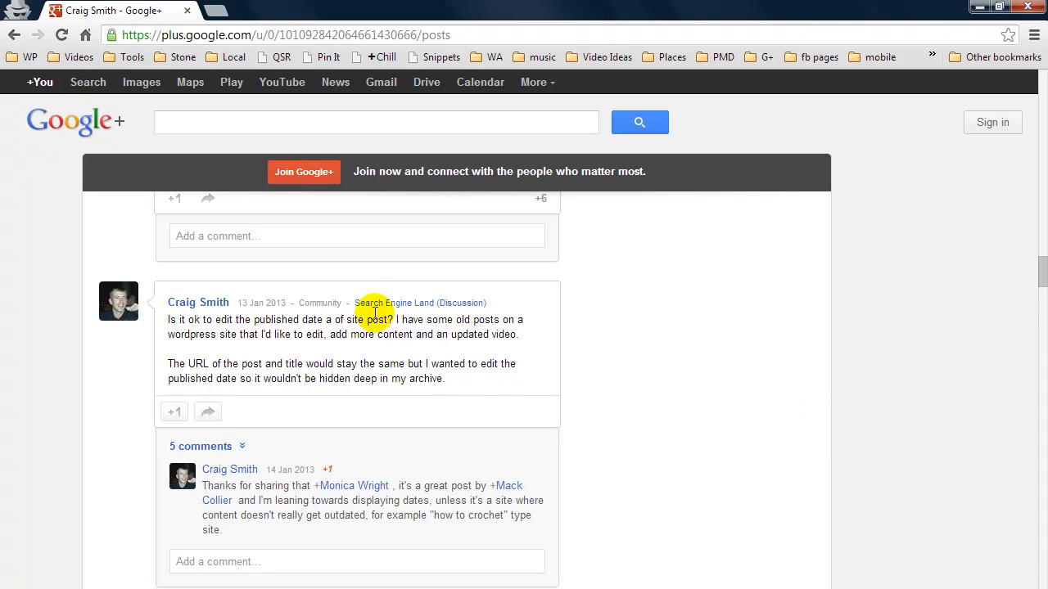
mouse_move(626, 351)
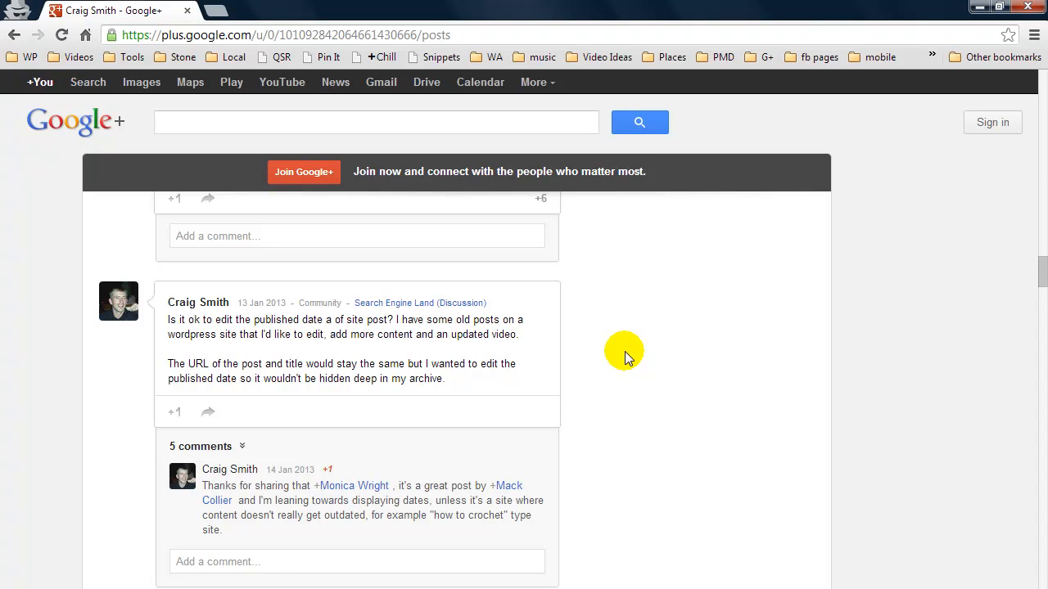
mouse_move(560, 422)
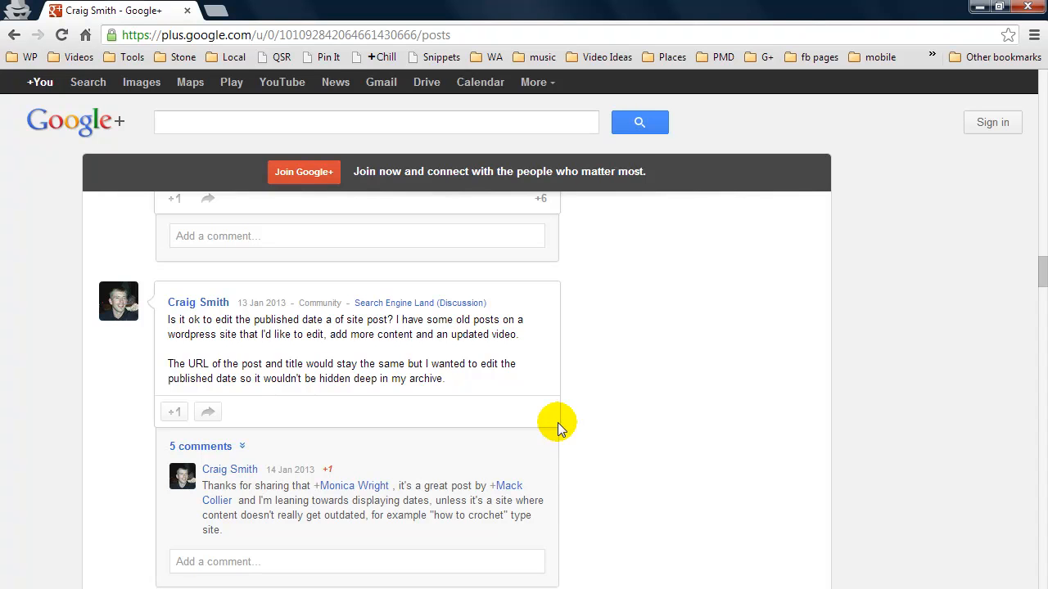
Leave the public profile's posts and return to the signed-in Communities page listing your joined communities.
scroll("up", 3)
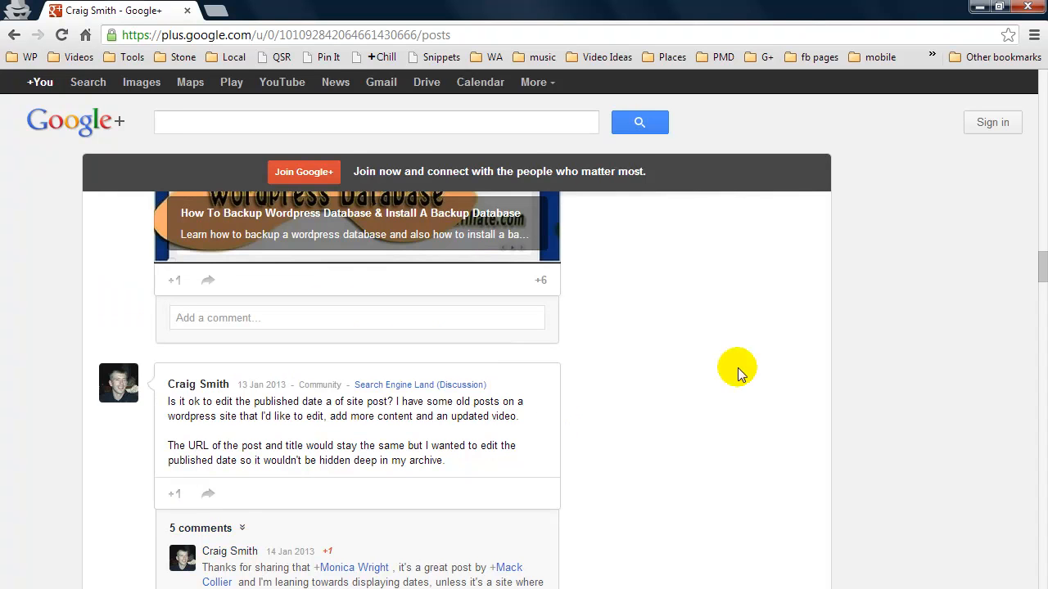
mouse_move(737, 366)
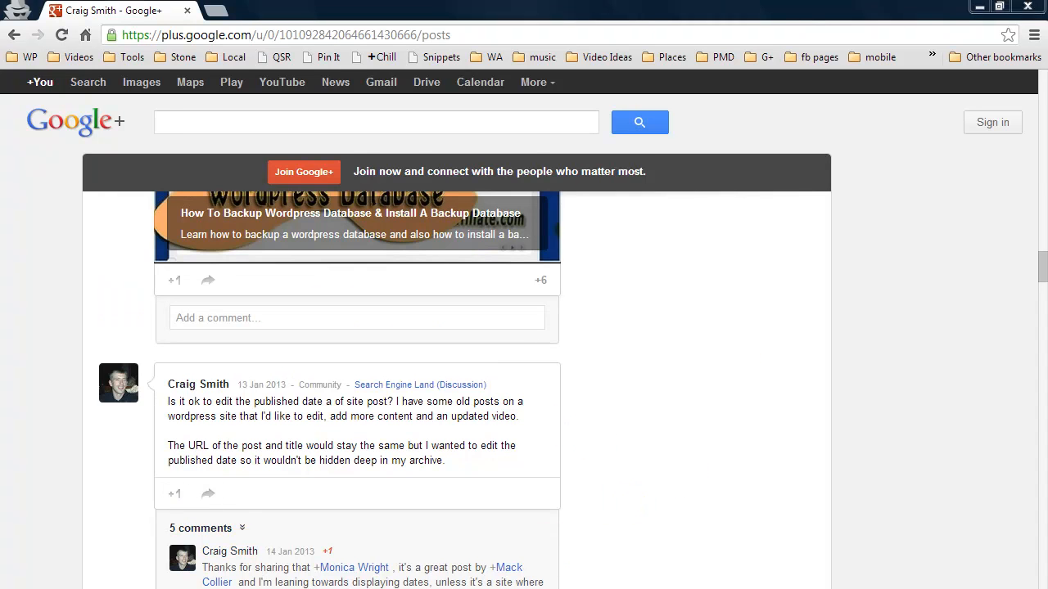
left_click(40, 407)
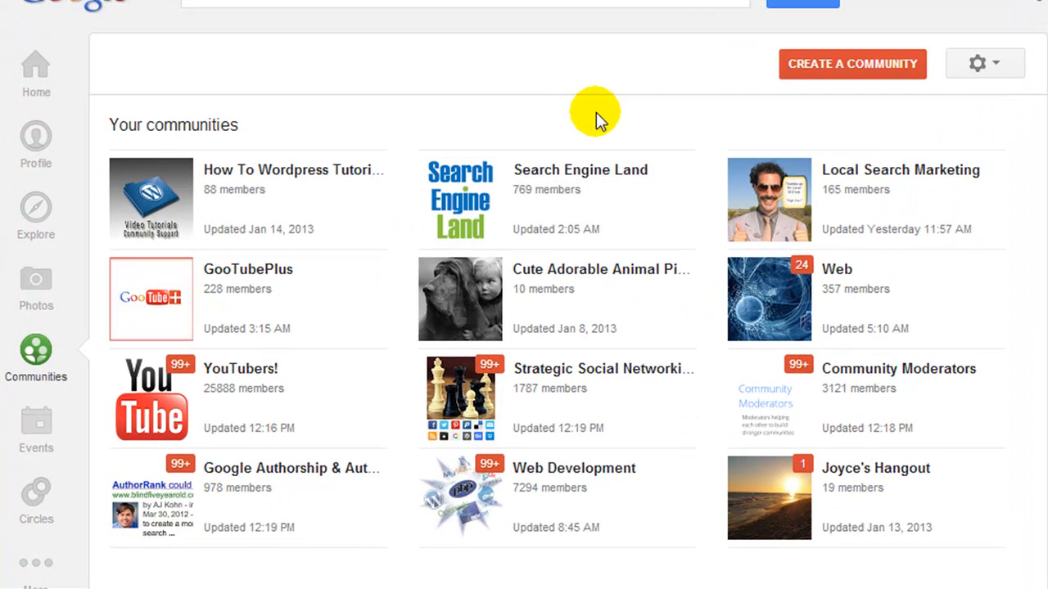
mouse_move(581, 108)
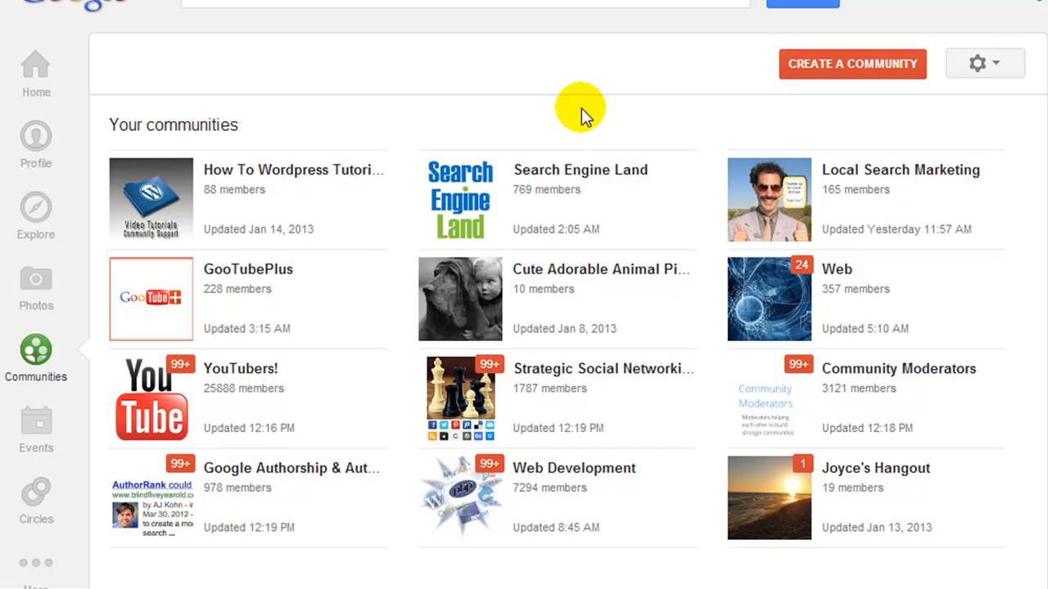
Reach the Google+ account settings page through the Communities gear menu's Settings option.
left_click(36, 358)
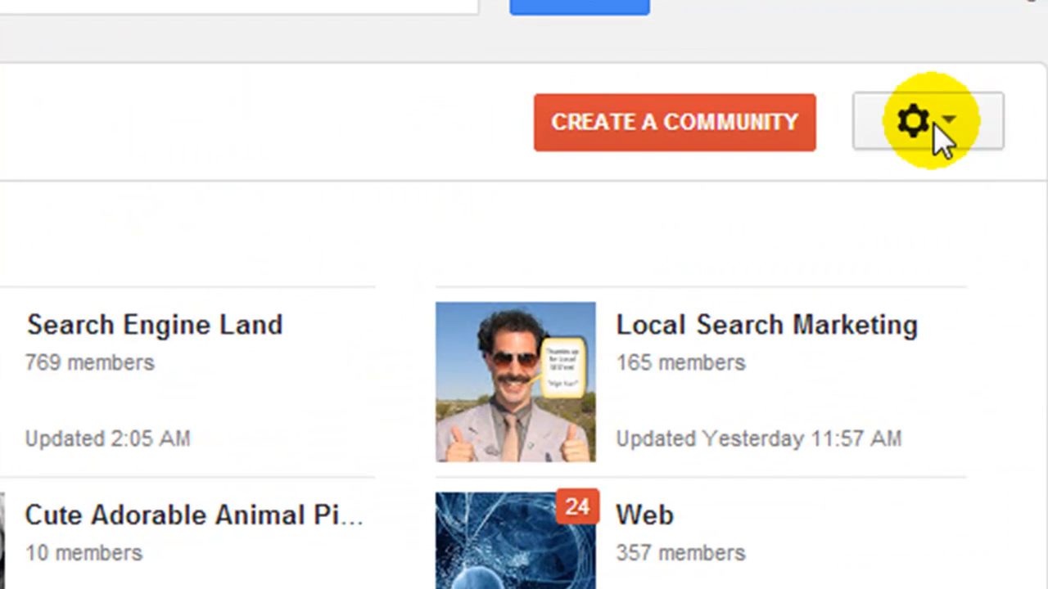
left_click(927, 121)
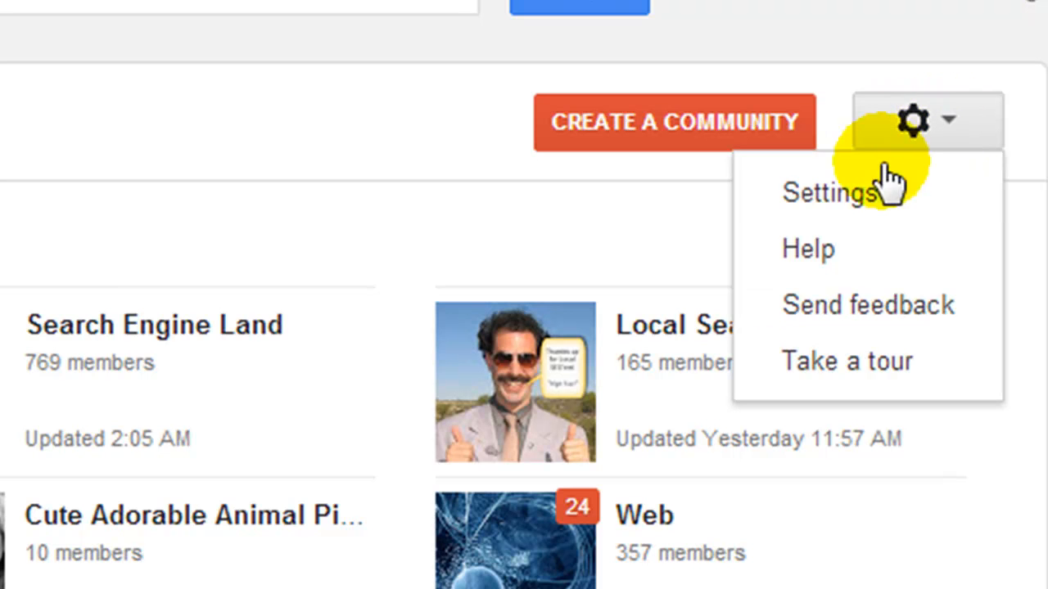
left_click(828, 193)
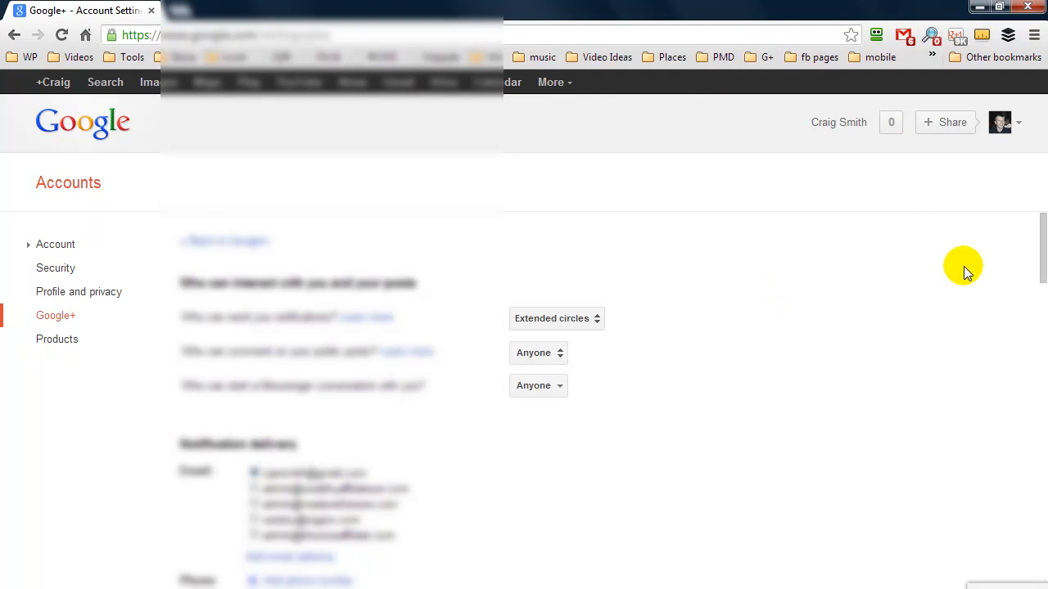
Uncheck 'Show your Google+ communities posts on the Posts tab of your Google+ profile' in the Communities section.
scroll("down", 3)
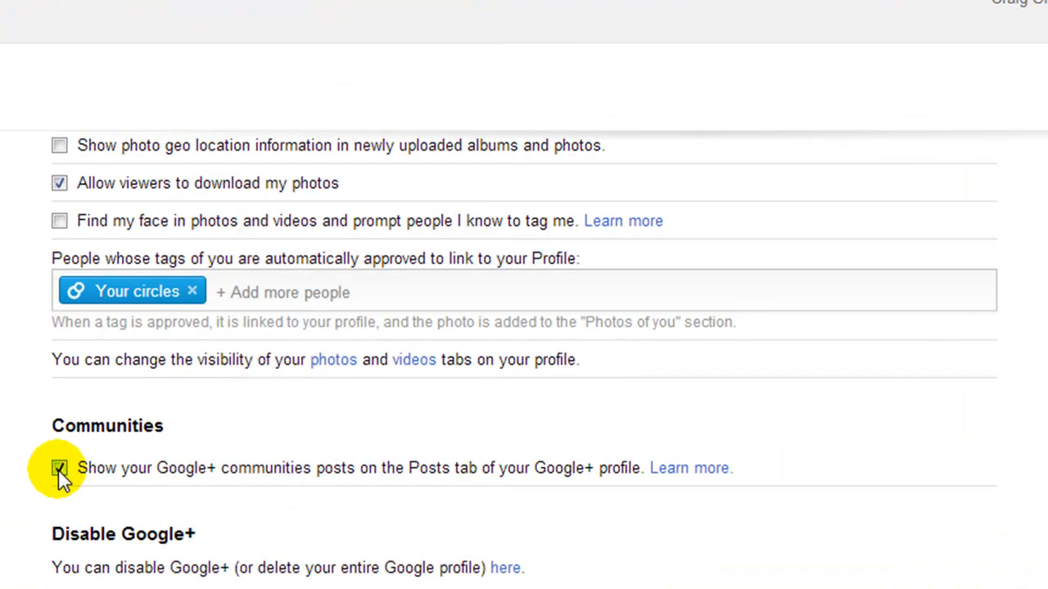
left_click(59, 469)
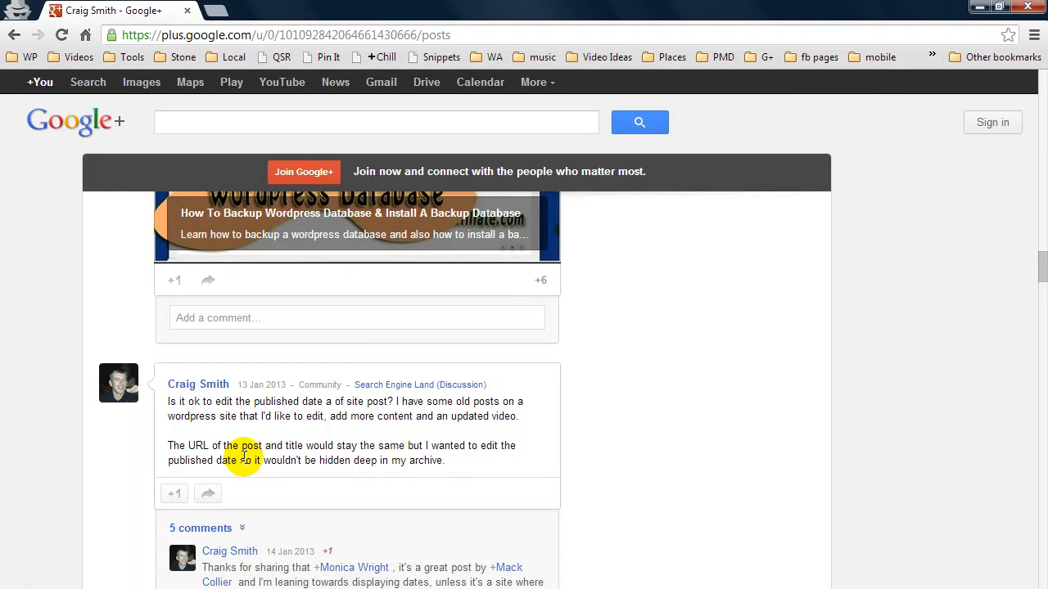
Reload the public profile's Posts page and scroll through its posts up to the Cool Math times-tables link.
left_click(198, 383)
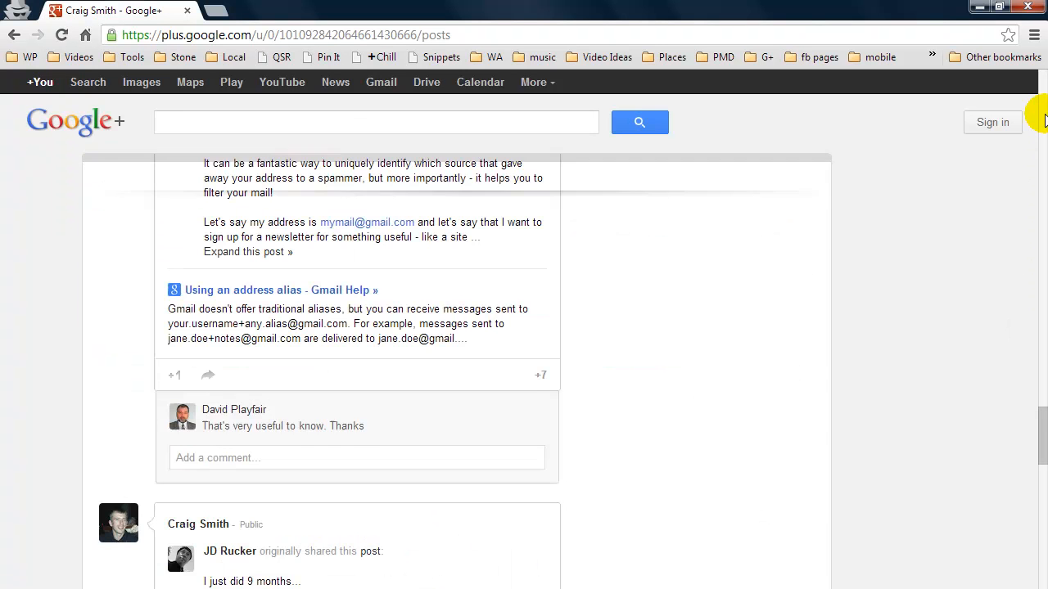
scroll("up", 3)
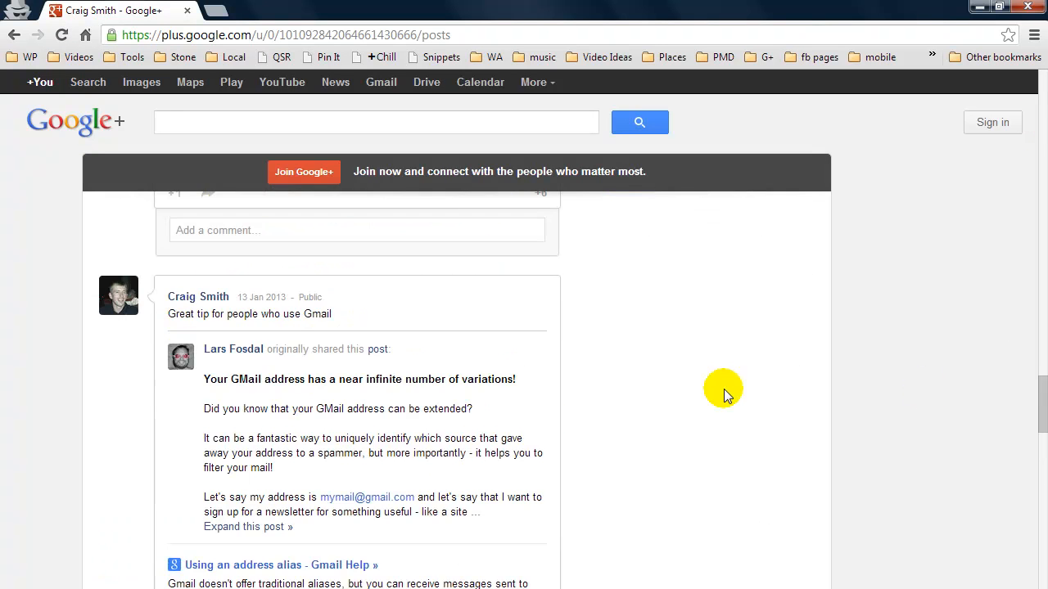
scroll("up", 3)
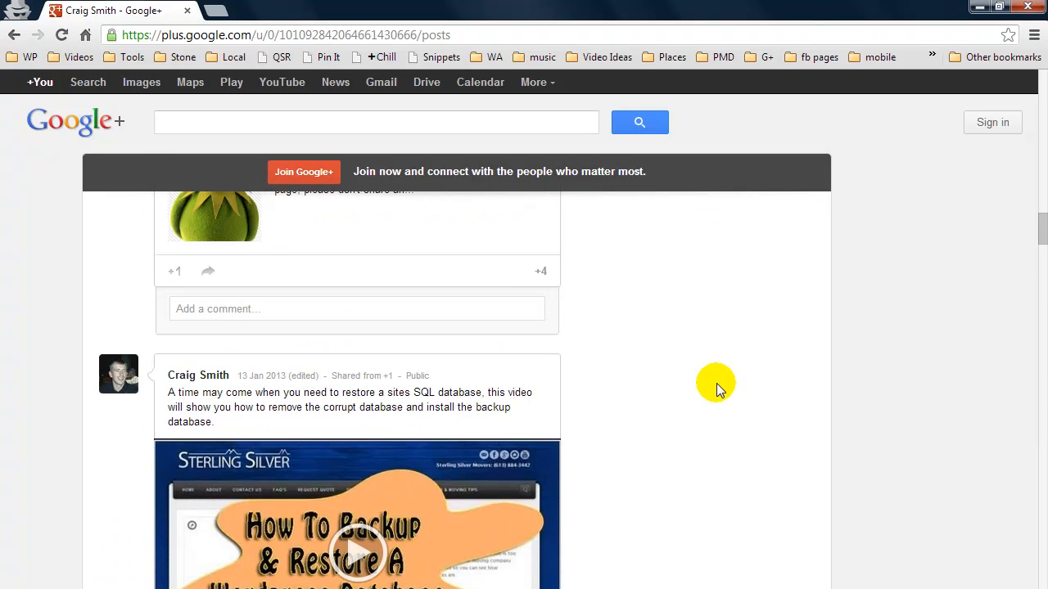
scroll("down", 3)
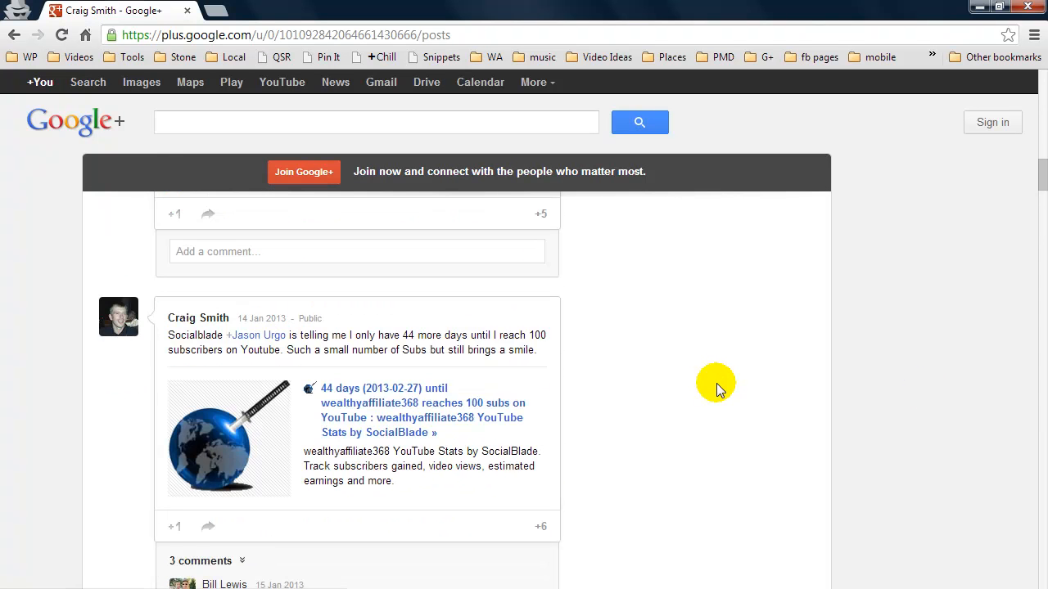
scroll("up", 3)
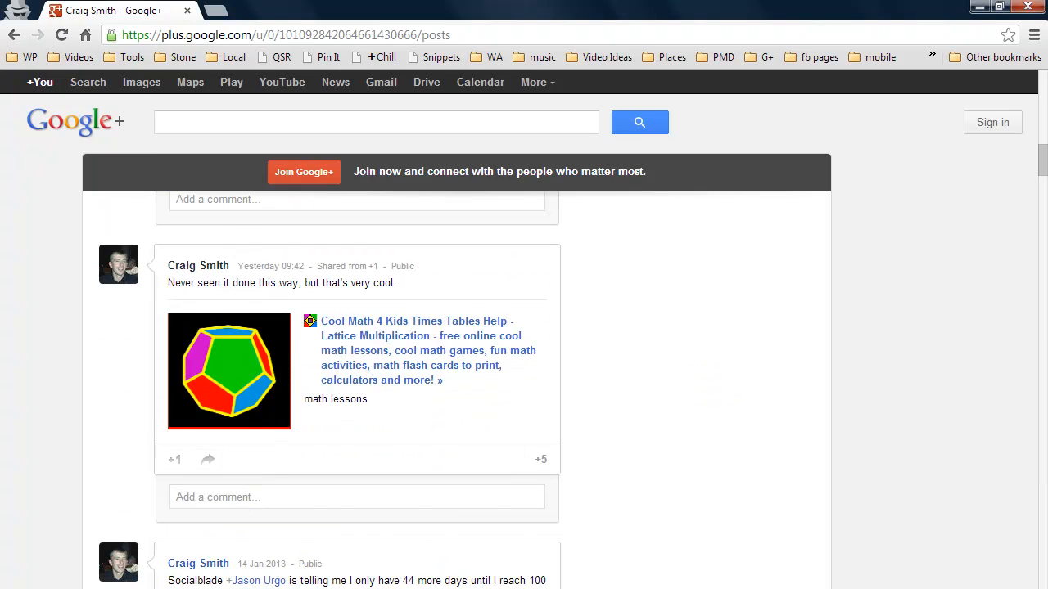
Go back two pages in the browser to the Communities page listing your joined communities.
left_click(13, 34)
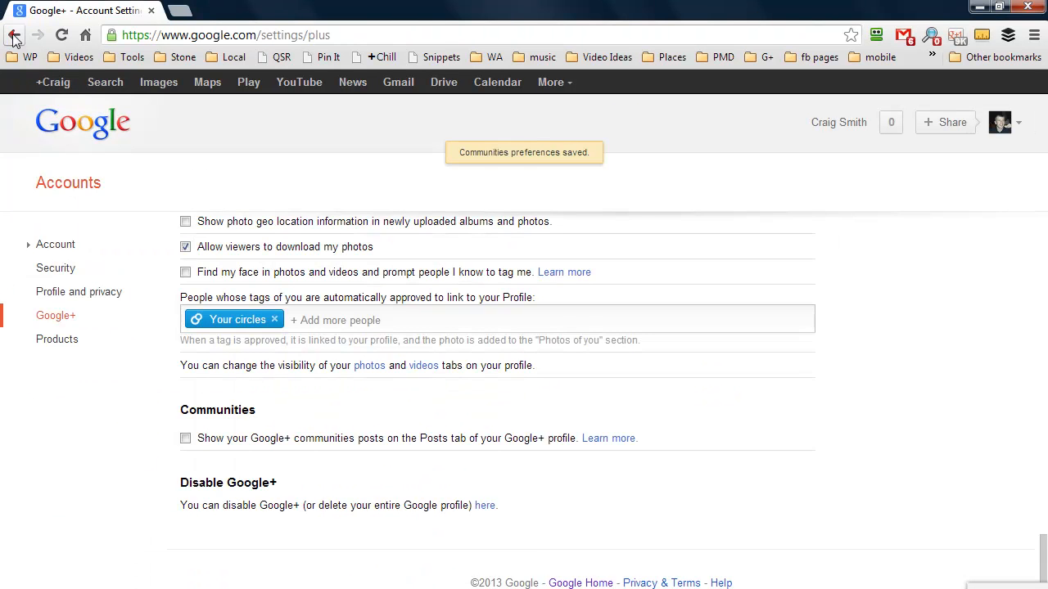
left_click(13, 35)
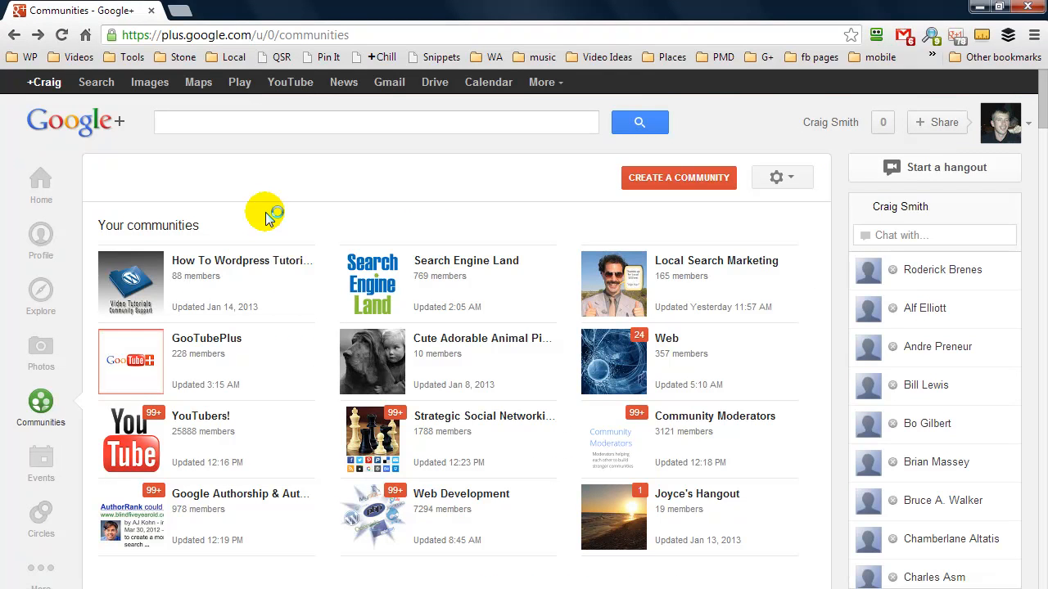
mouse_move(211, 289)
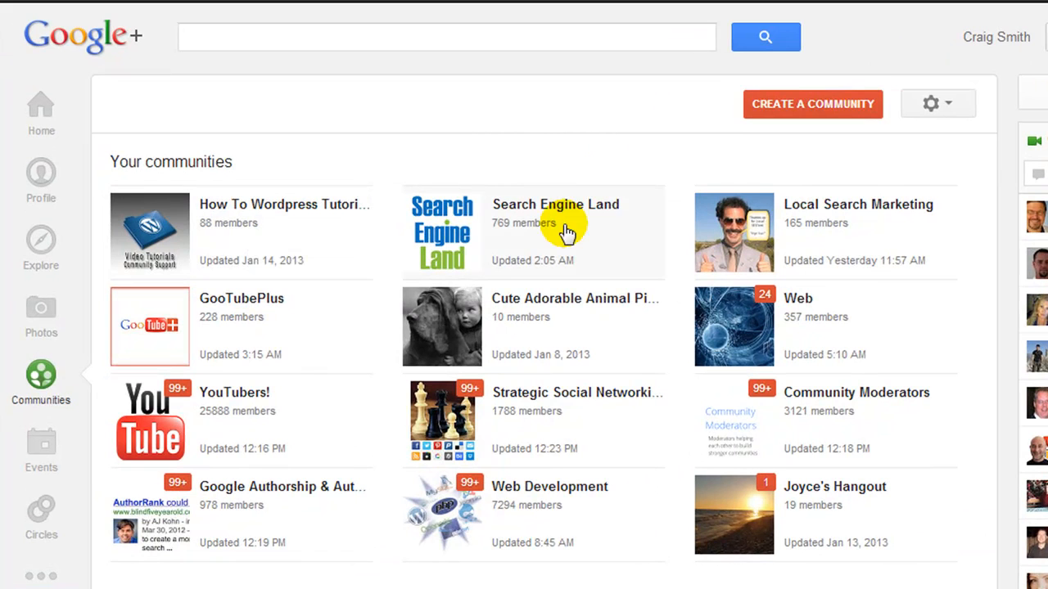
mouse_move(626, 237)
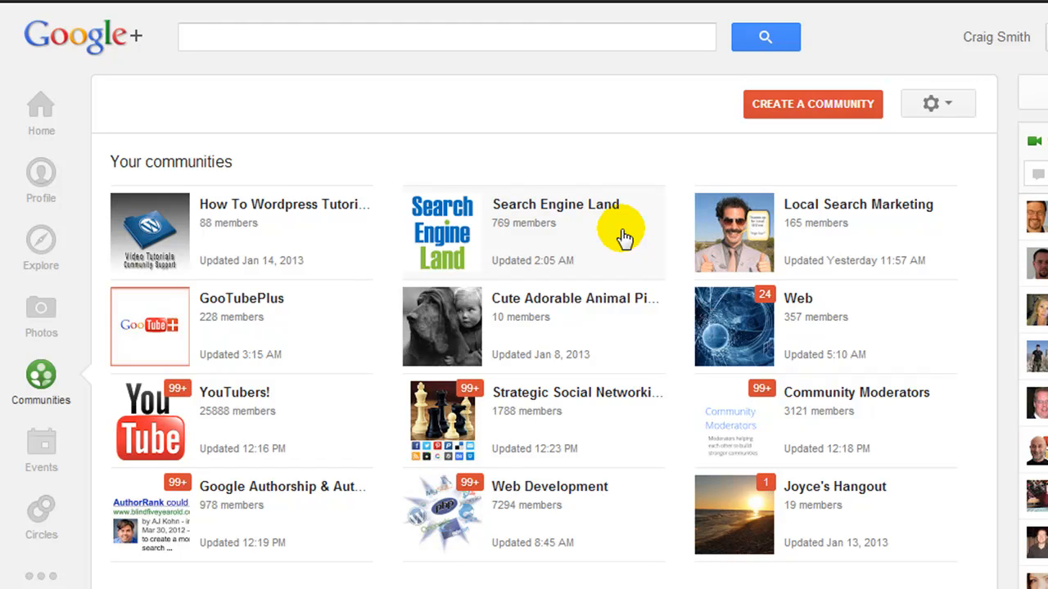
mouse_move(604, 111)
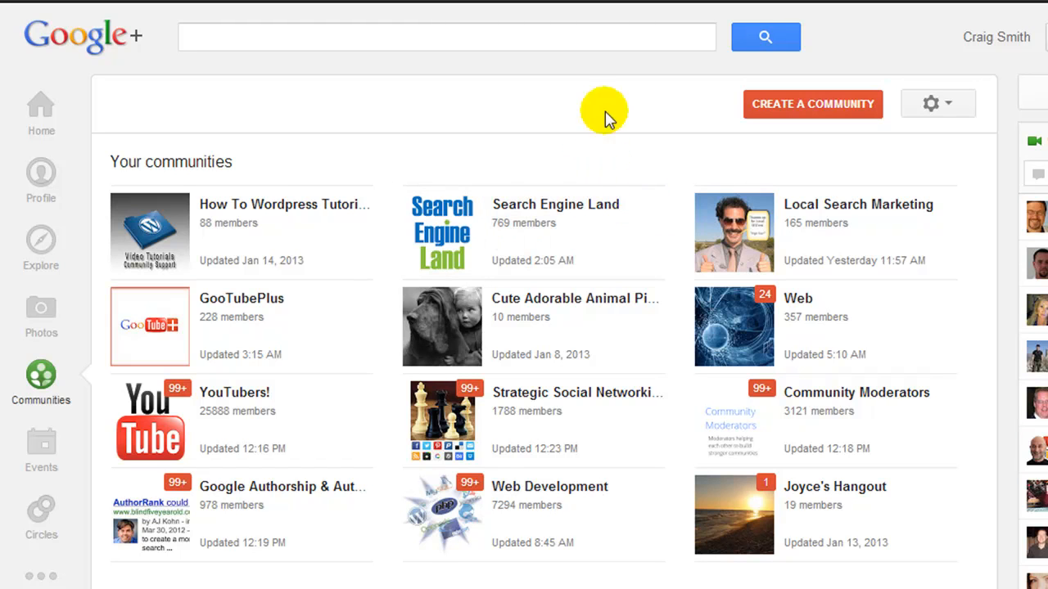
mouse_move(573, 151)
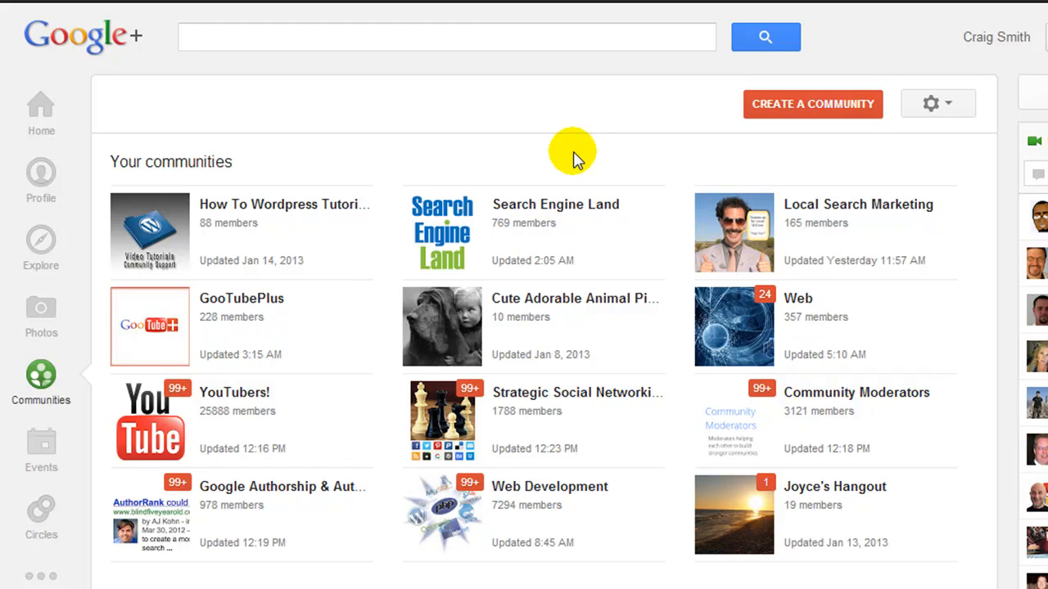
mouse_move(328, 326)
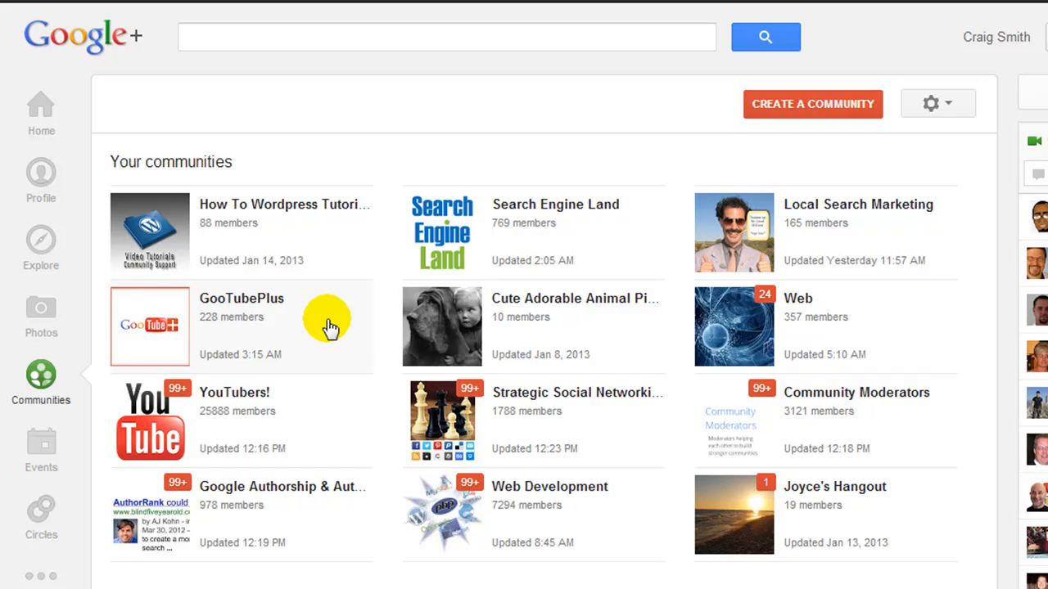
mouse_move(153, 221)
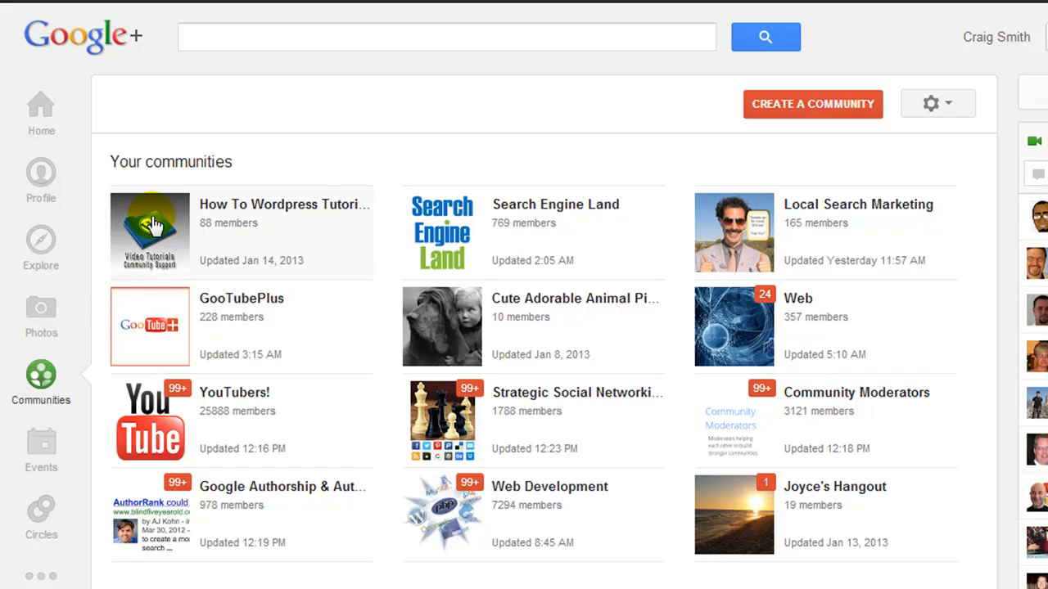
Enter the How To Wordpress Tutorials community and read down through its discussion posts and replies.
left_click(151, 232)
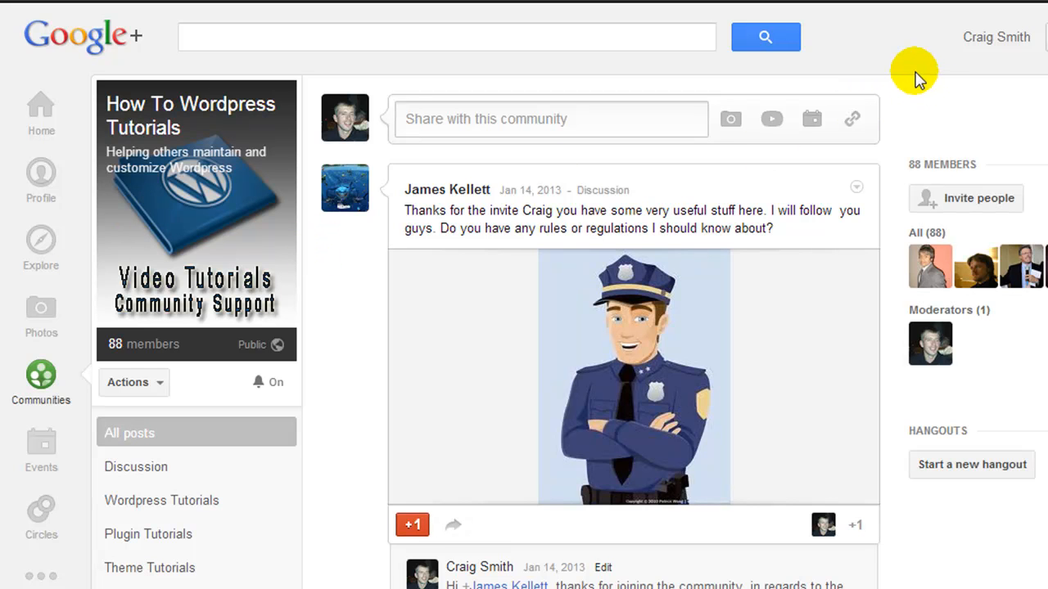
mouse_move(925, 179)
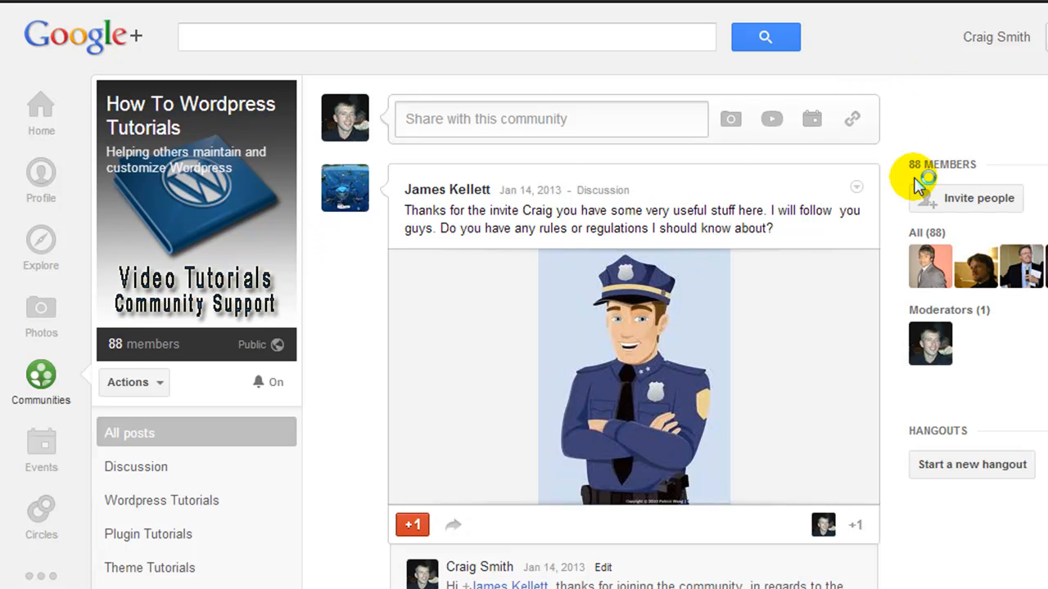
mouse_move(921, 183)
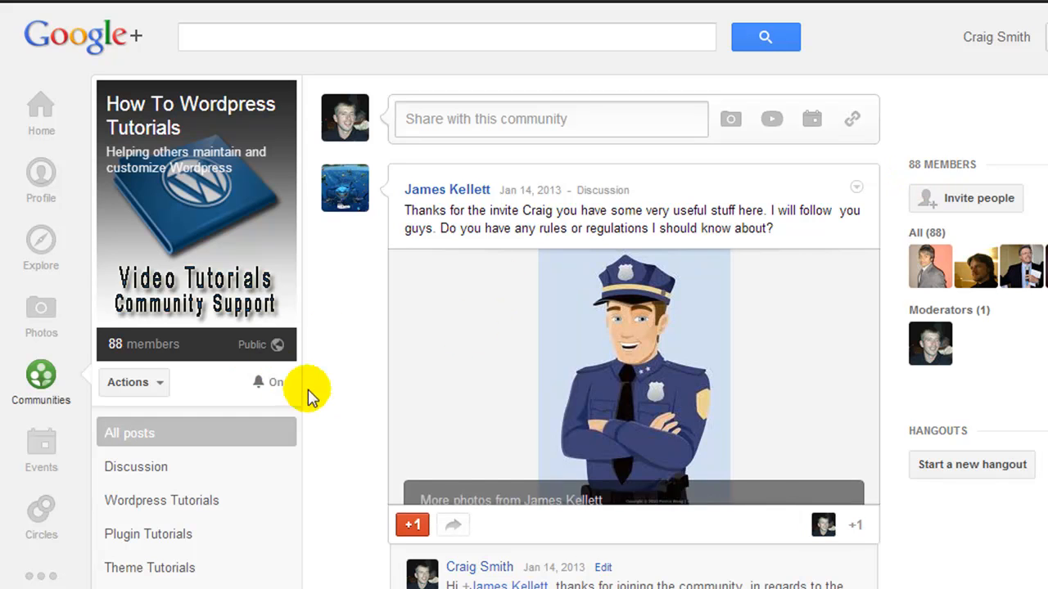
scroll("down", 3)
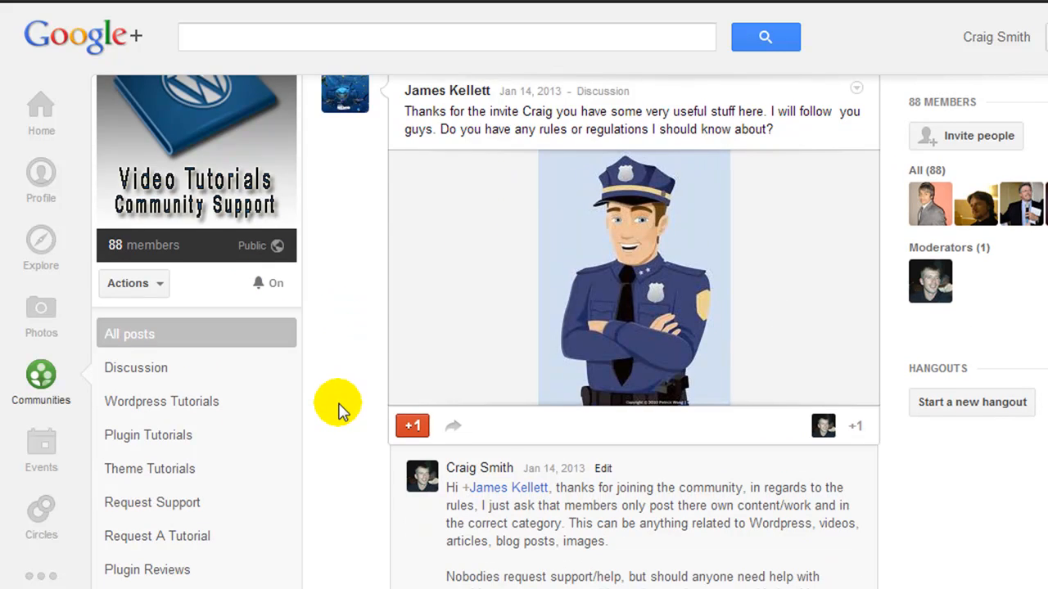
scroll("down", 3)
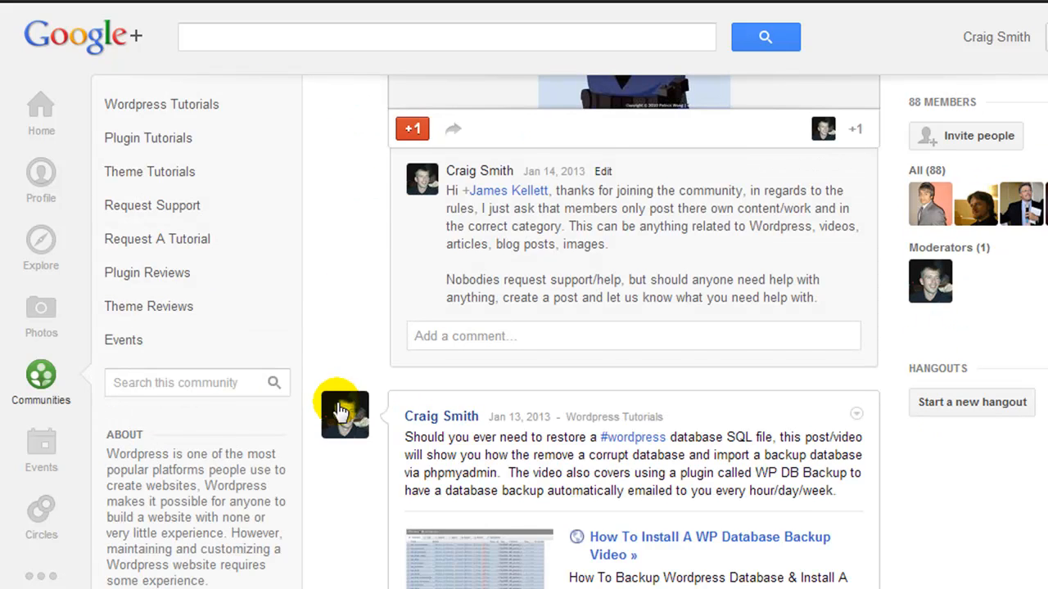